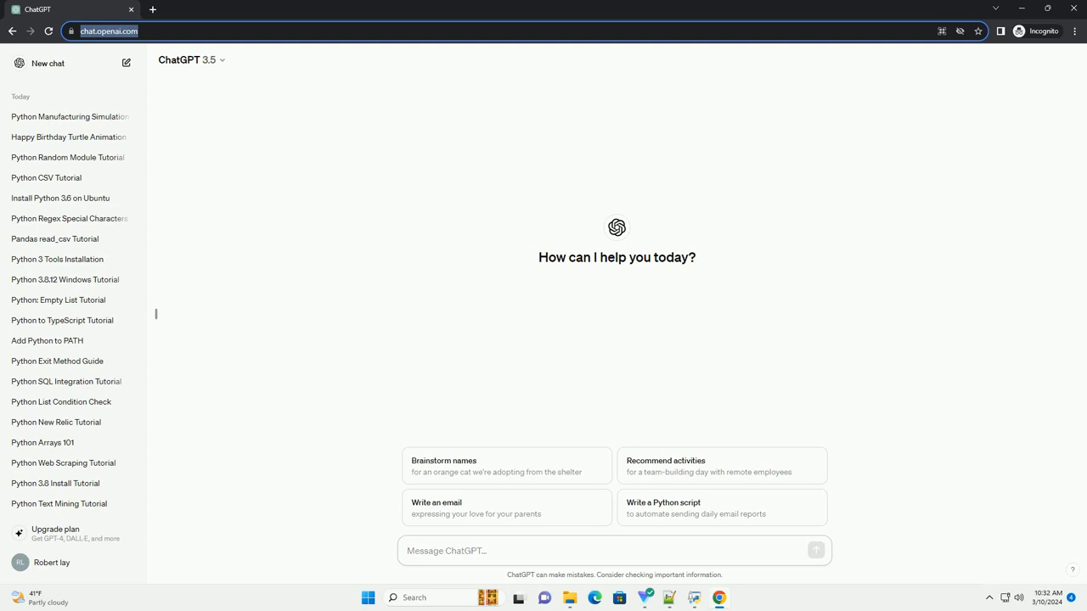
# Draft the prompt 'write an informative tutorial about convert rgb to grayscale py' in the message box.
pyautogui.write('write an informative tutorial about convert rgb to grayscale py')
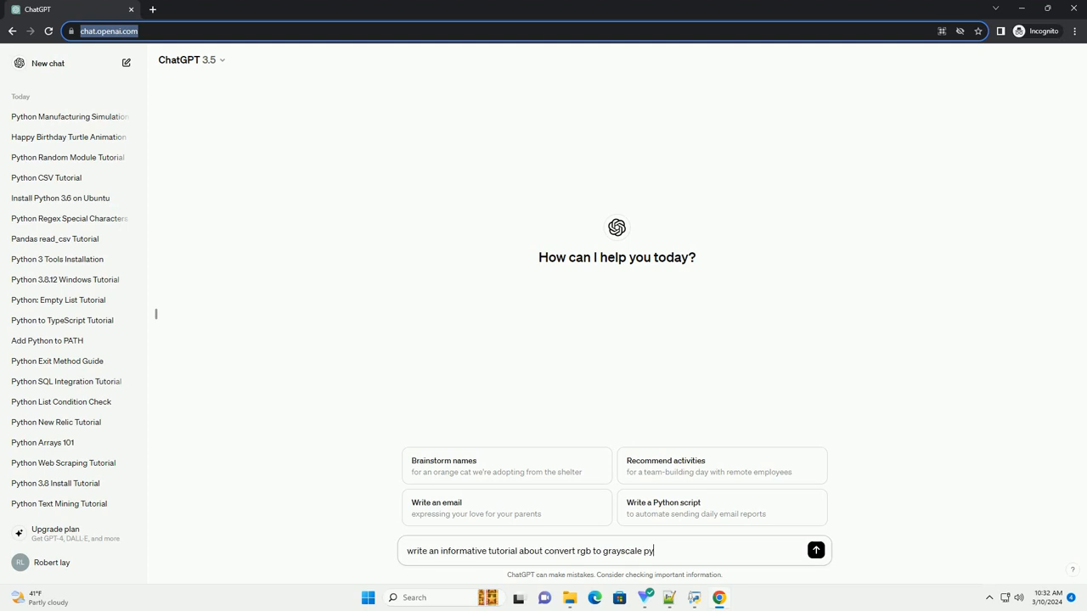
# Send the request and follow ChatGPT's Pillow grayscale tutorial as it generates through saving the image.
pyautogui.click(815, 550)
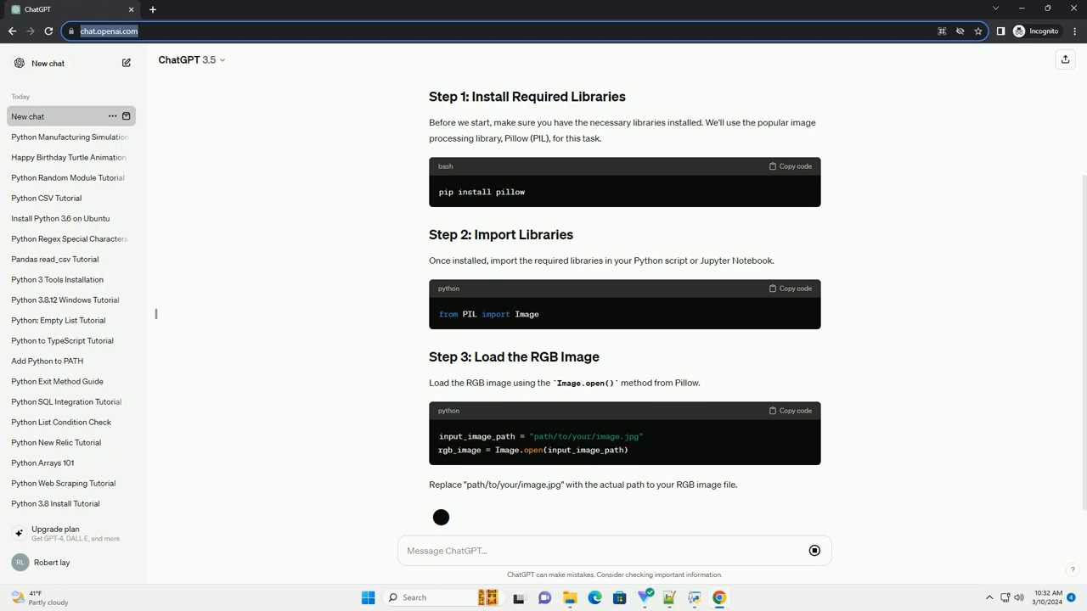
pyautogui.scroll(-3)
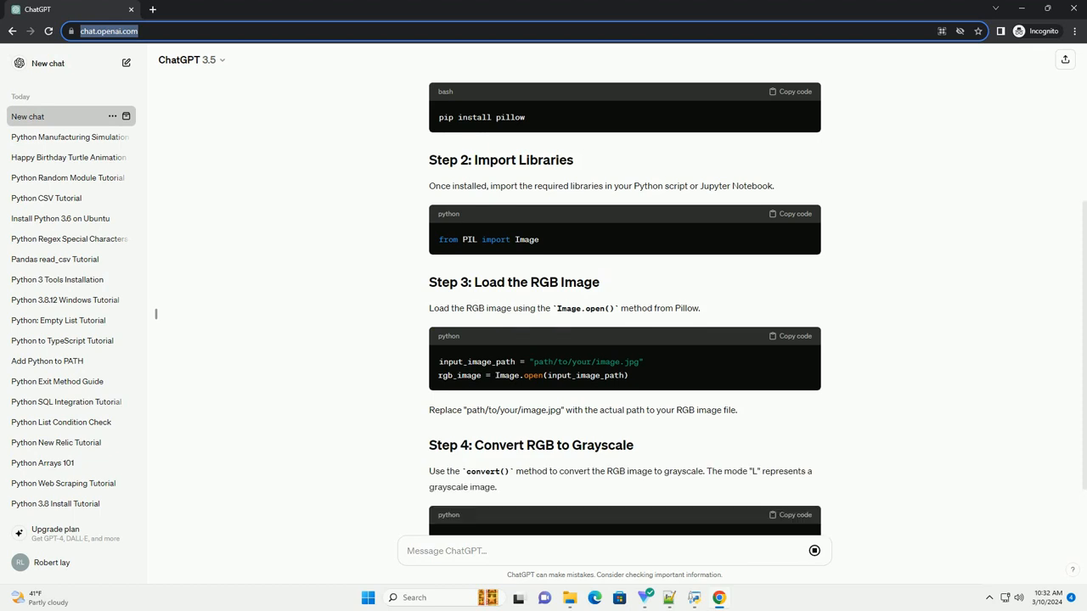
pyautogui.scroll(-3)
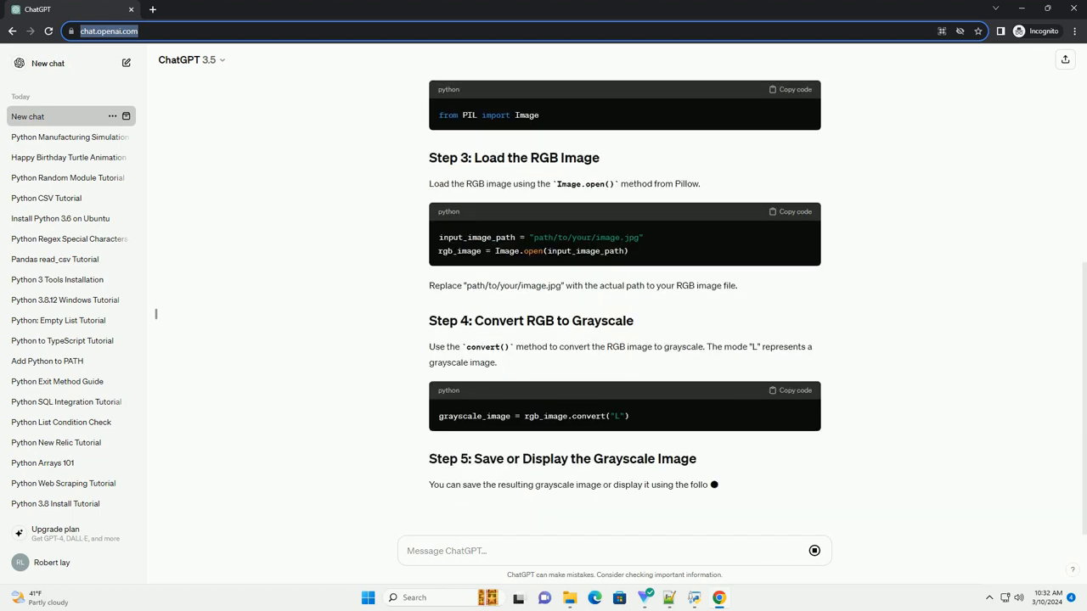
pyautogui.scroll(-3)
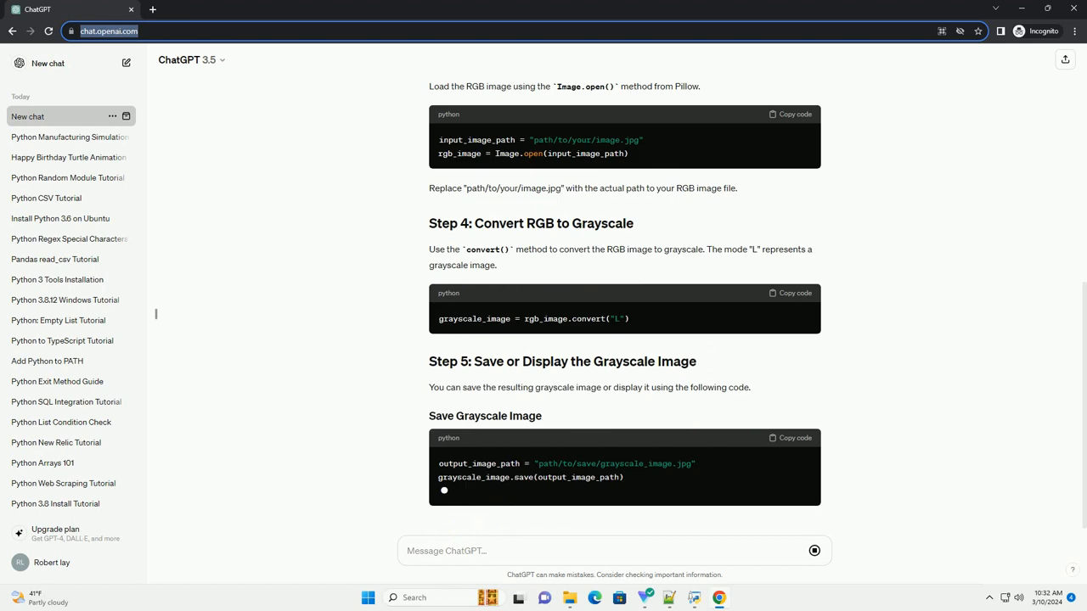